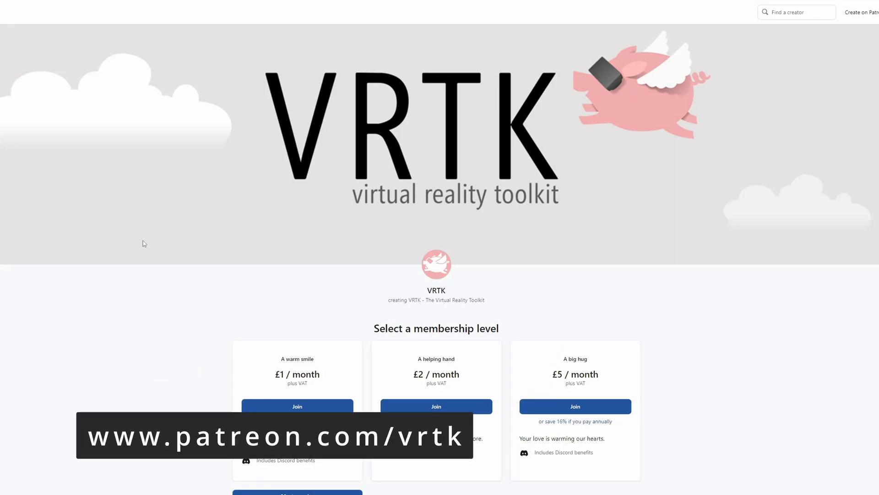
Open the project's PicoUnityIntegrationSDK folder, listing Assets, Editor, Platform, Runtime, SpatialAudio and package.json.
scroll(down, 3)
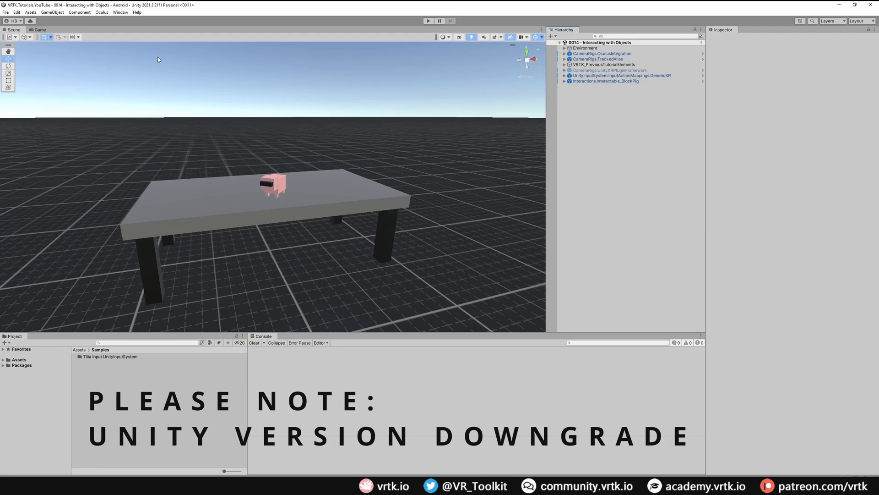
mouse_move(447, 229)
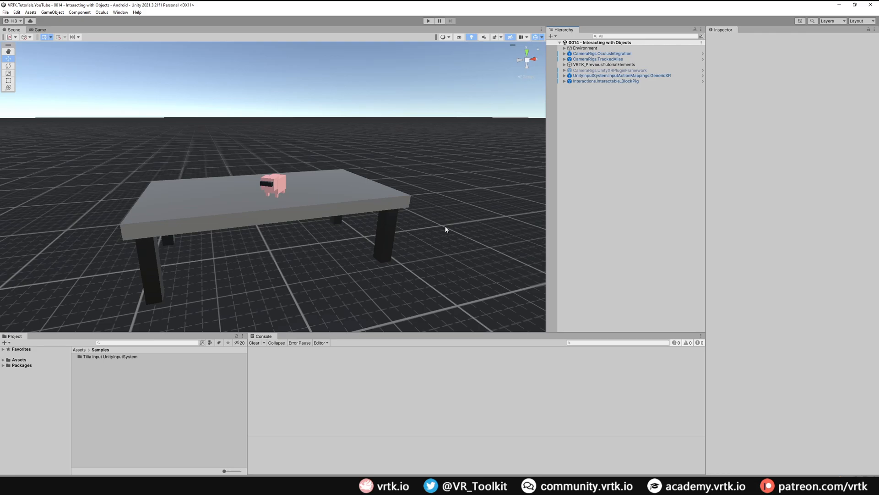
mouse_move(571, 243)
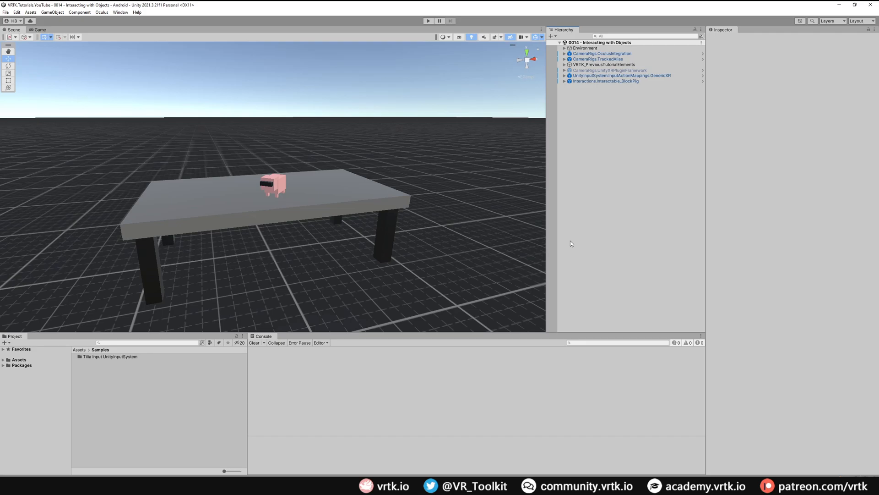
mouse_move(192, 473)
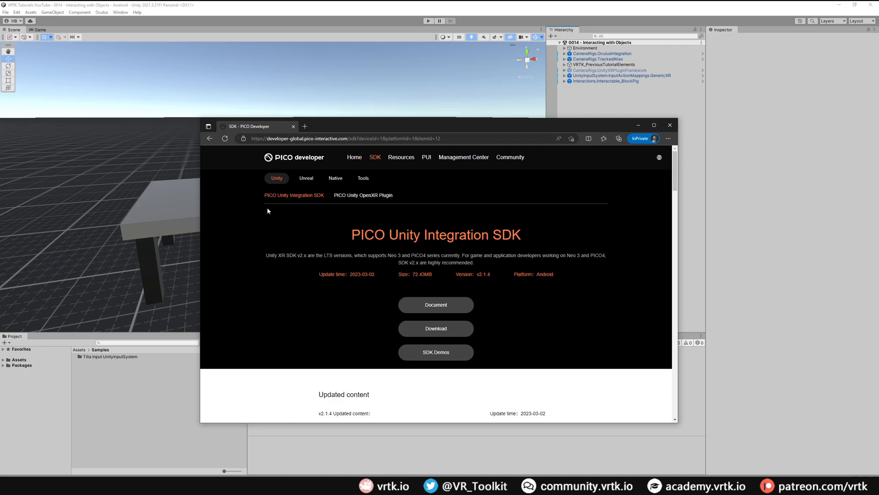
mouse_move(284, 202)
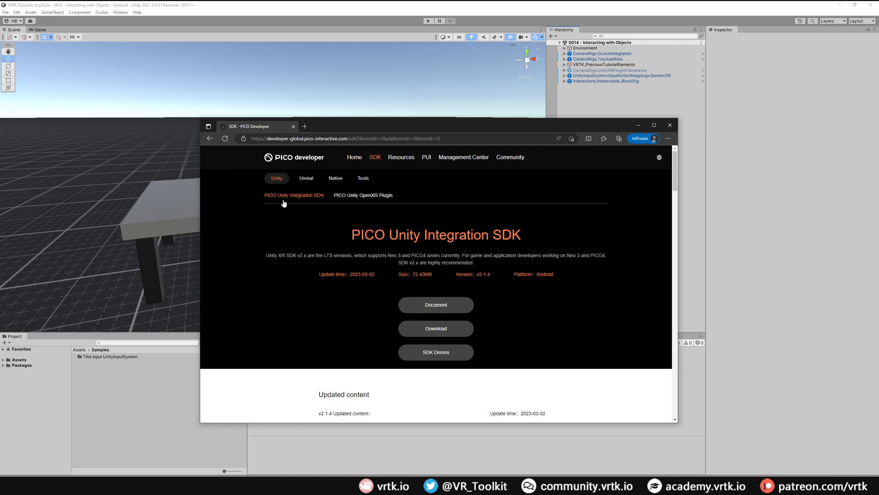
mouse_move(457, 250)
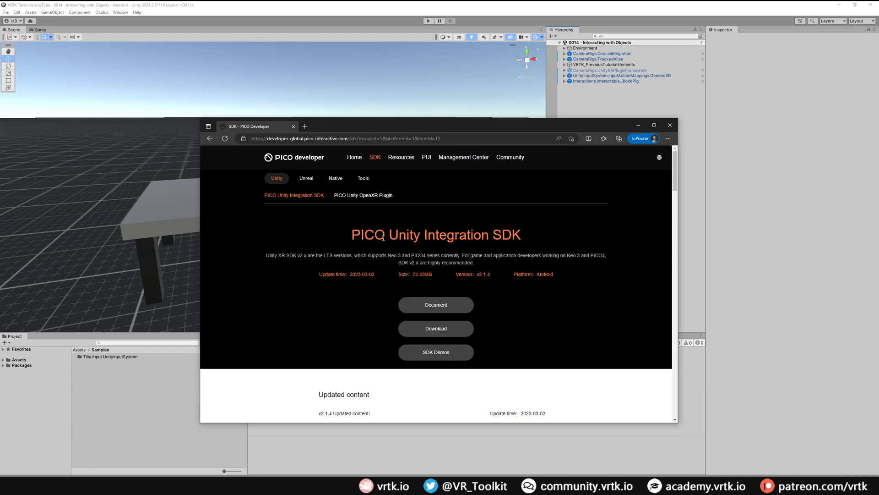
mouse_move(416, 245)
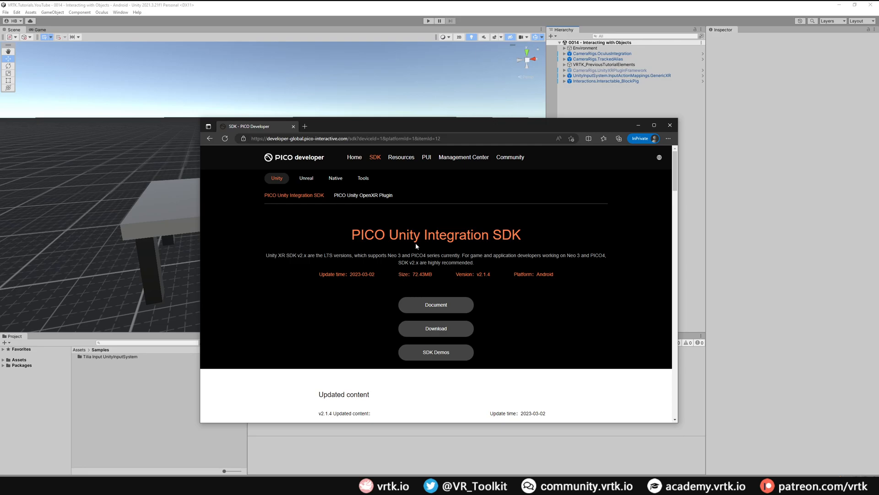
mouse_move(364, 205)
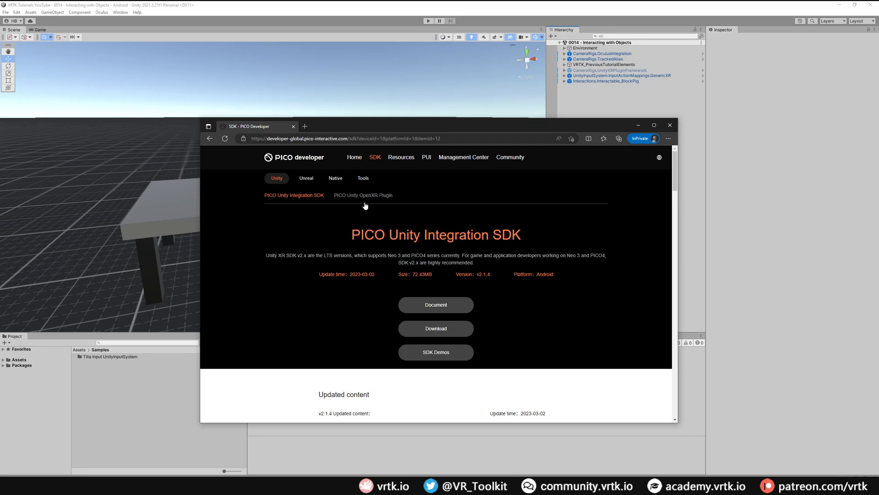
mouse_move(335, 240)
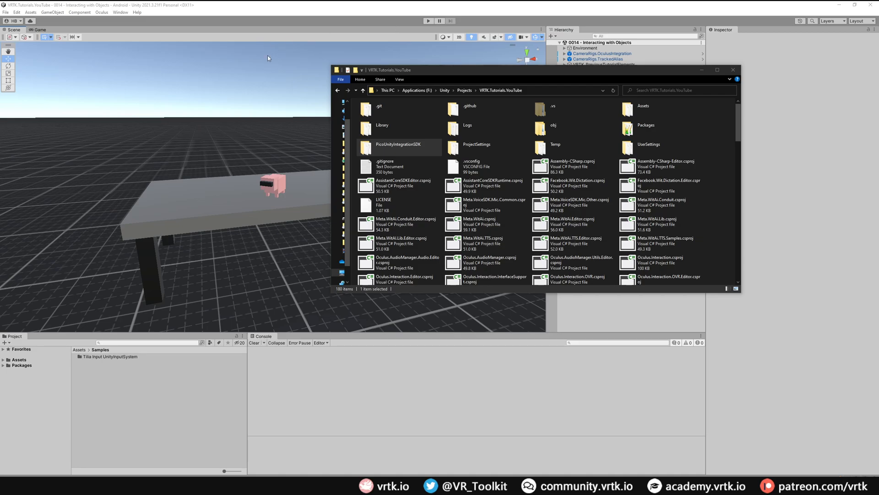
mouse_move(236, 80)
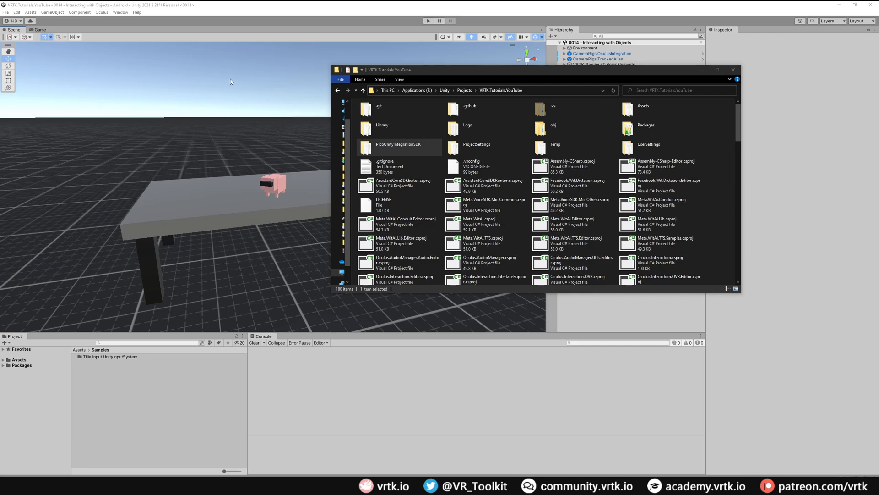
double_click(399, 147)
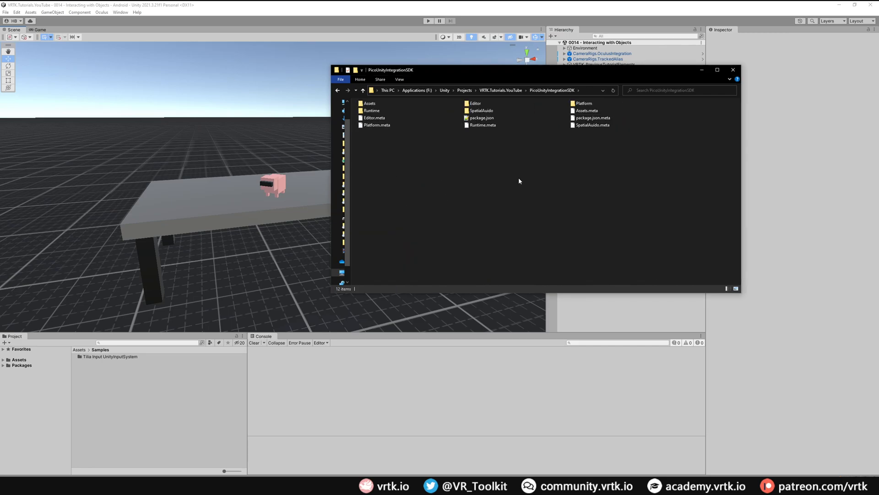
mouse_move(532, 230)
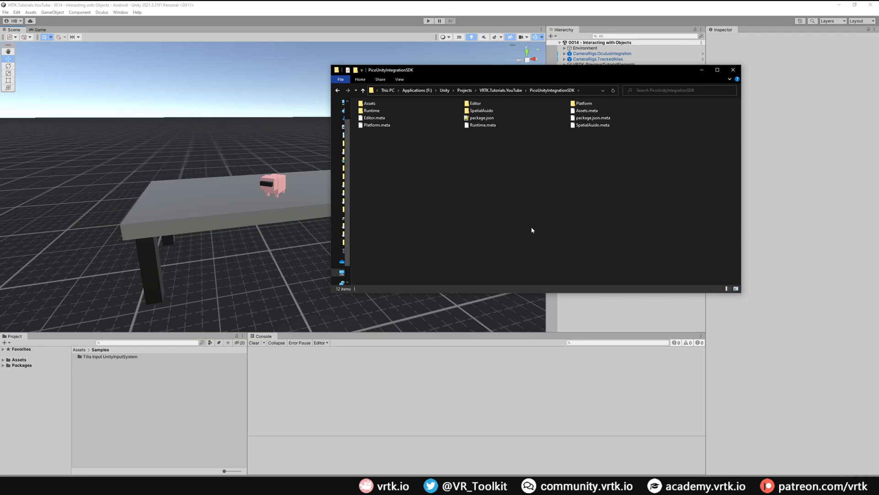
mouse_move(527, 230)
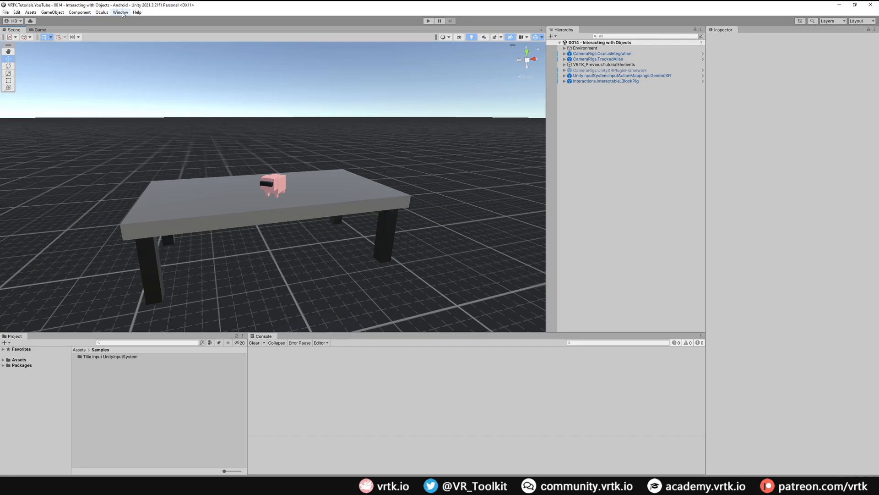
Choose Add package from disk in Package Manager and browse to PicoUnityIntegrationSDK.
click(120, 13)
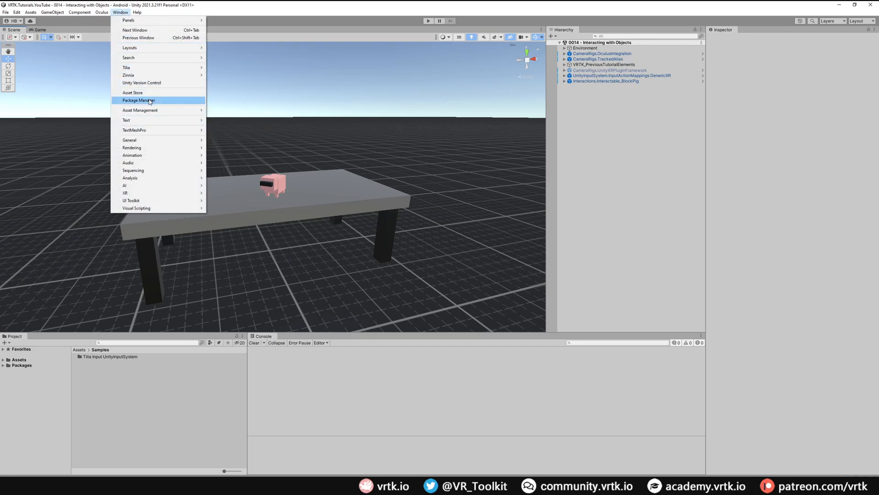
click(138, 100)
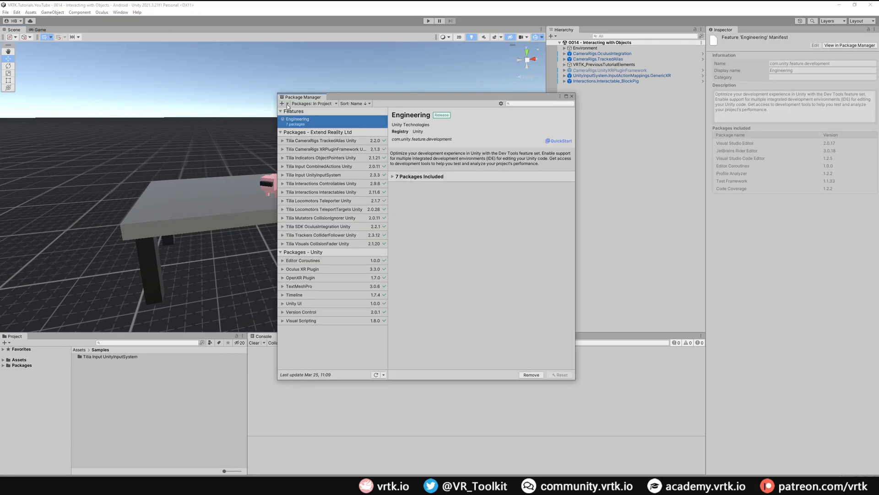
click(282, 103)
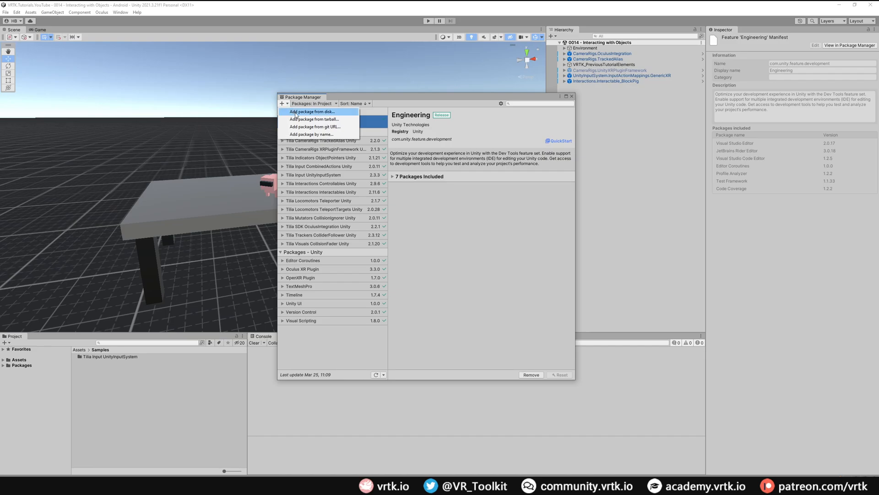
click(312, 111)
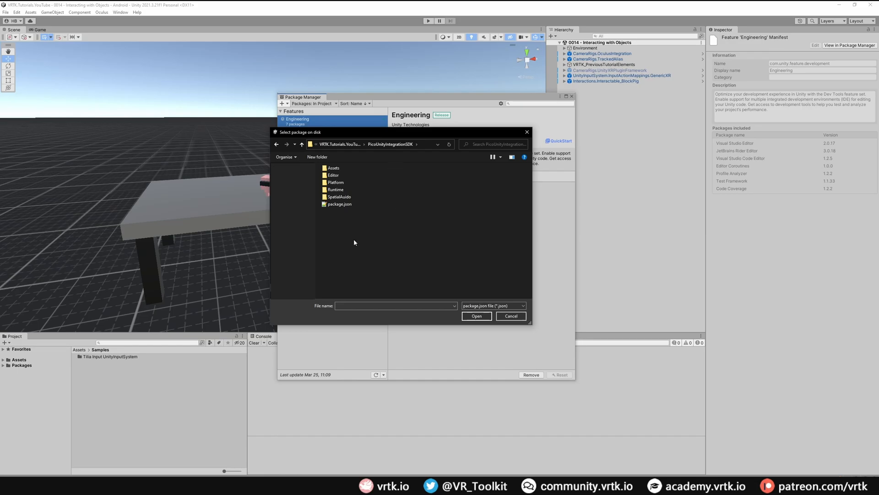
mouse_move(352, 229)
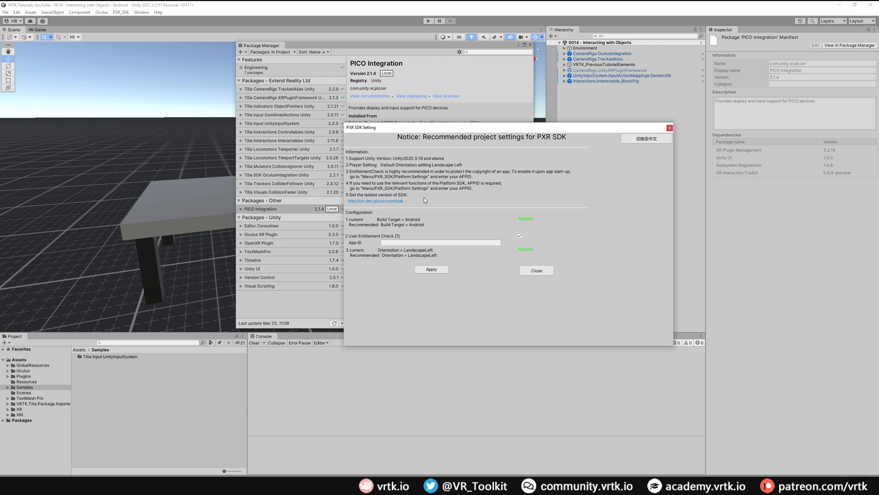
mouse_move(365, 147)
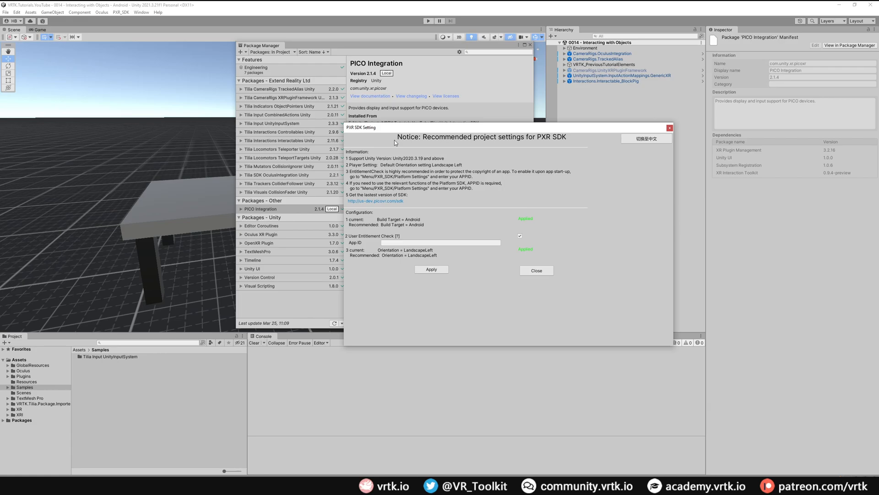
mouse_move(356, 278)
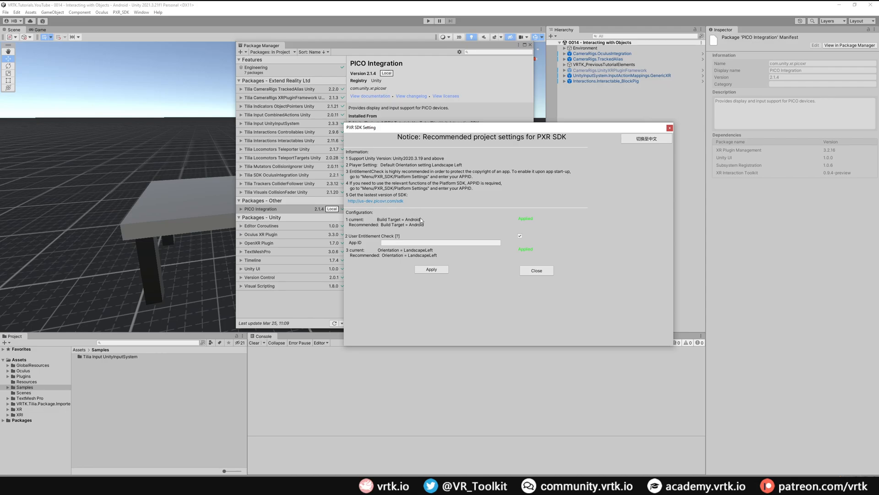
mouse_move(519, 191)
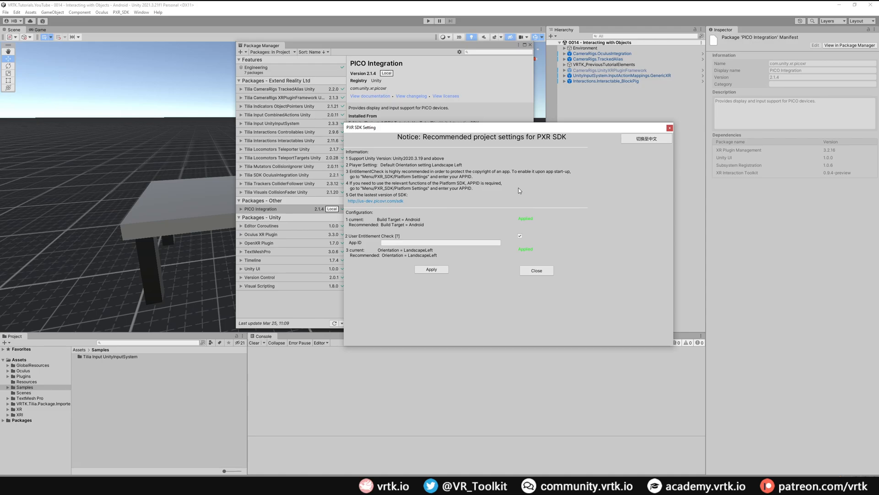
mouse_move(384, 253)
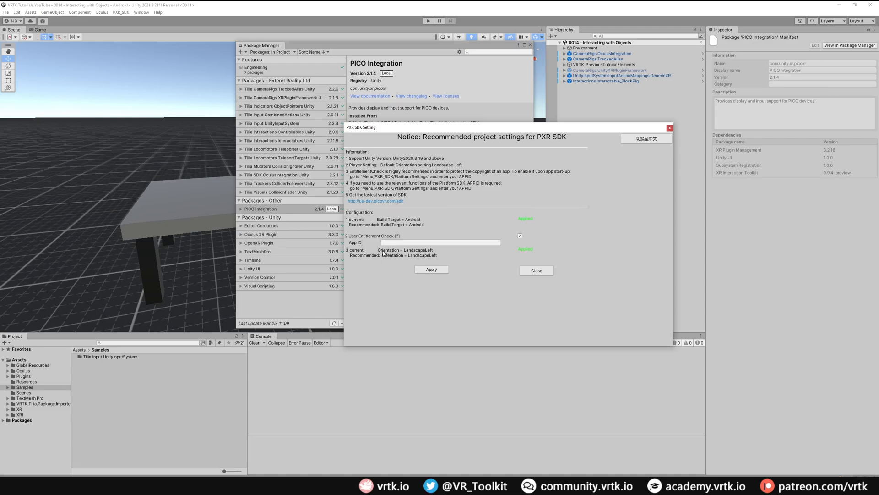
Untick User Entitlement Check in PXR SDK Setting, then close and ignore the recommended-settings prompt.
click(520, 236)
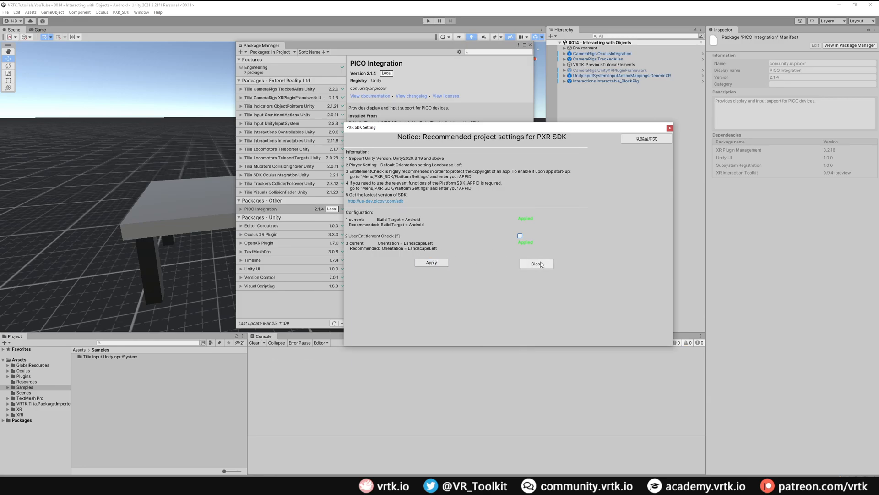
click(535, 264)
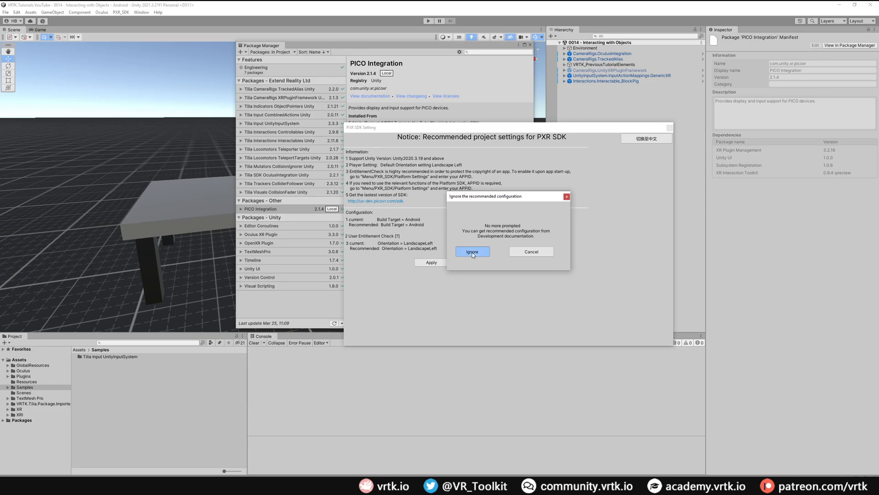
click(472, 251)
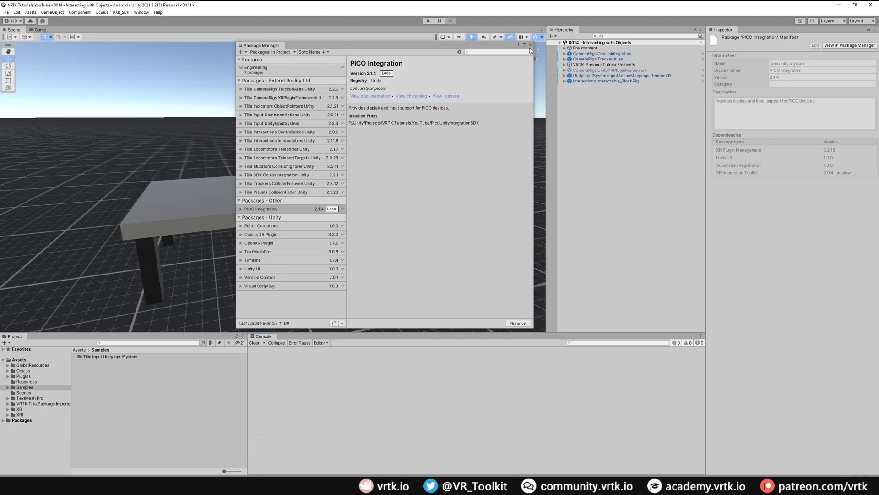
Close Package Manager and add tilia.sdk.picointegration through the Tilia Package Importer.
click(530, 45)
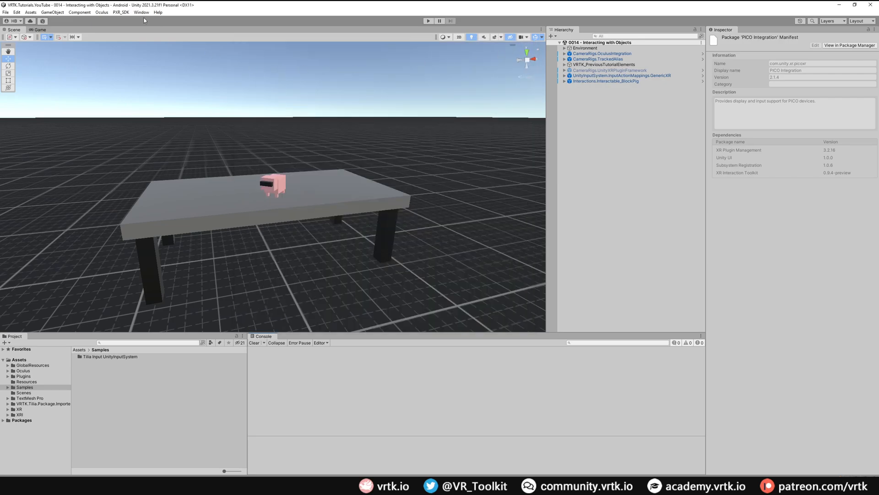
click(142, 12)
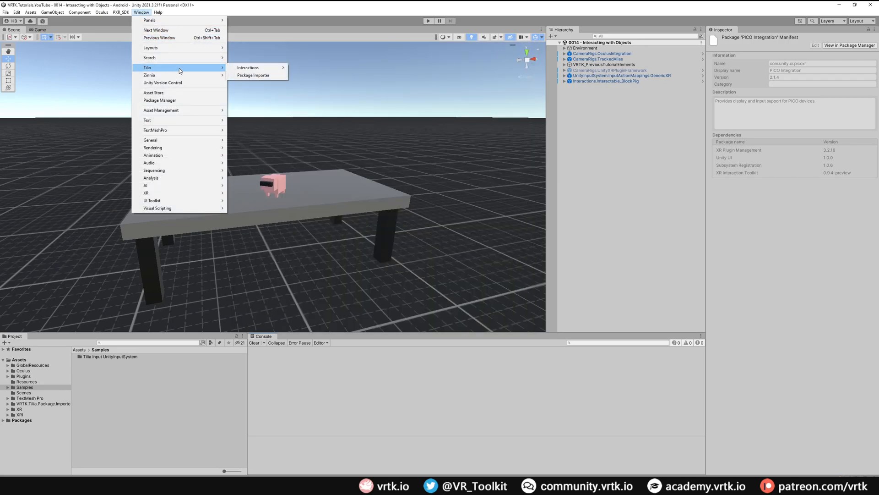
click(253, 75)
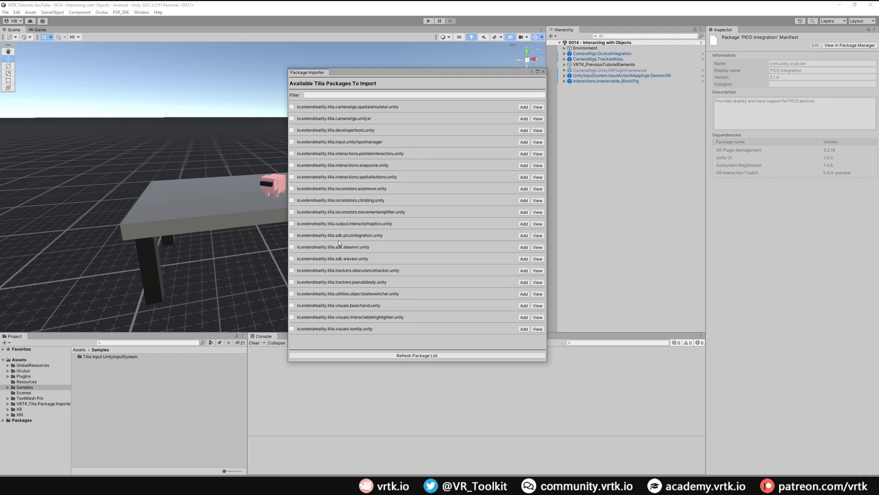
mouse_move(524, 241)
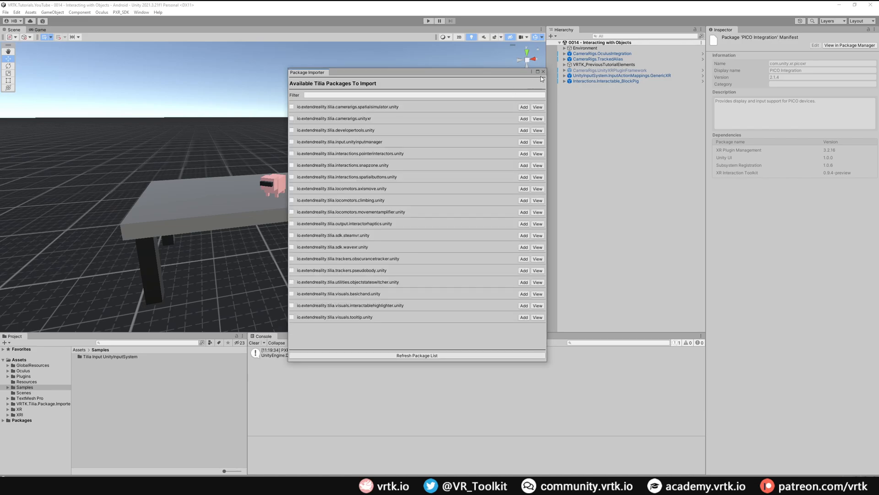
click(542, 72)
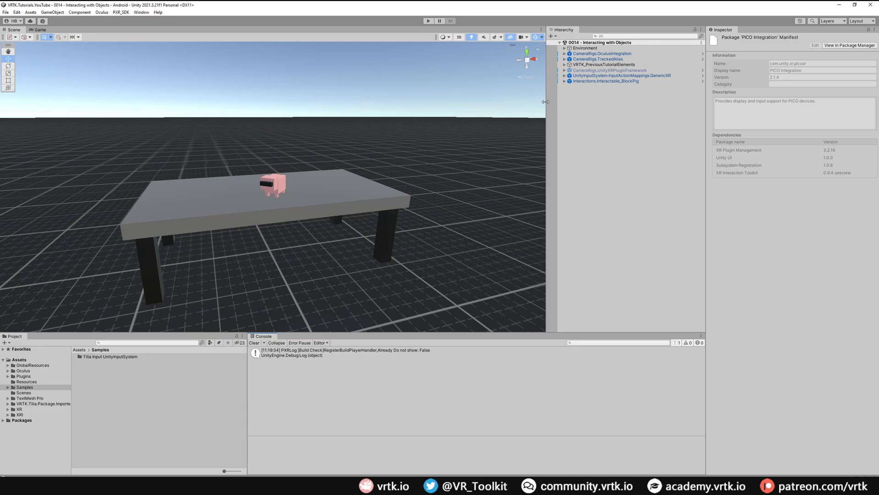
mouse_move(597, 119)
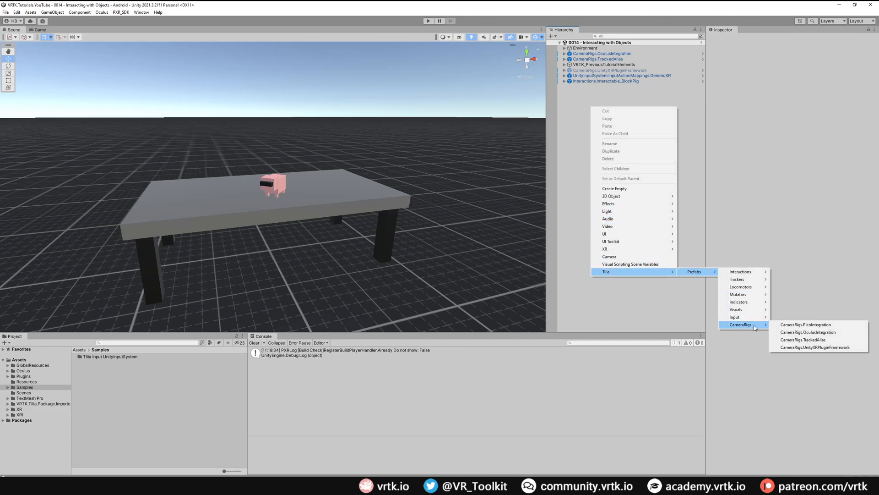
mouse_move(807, 324)
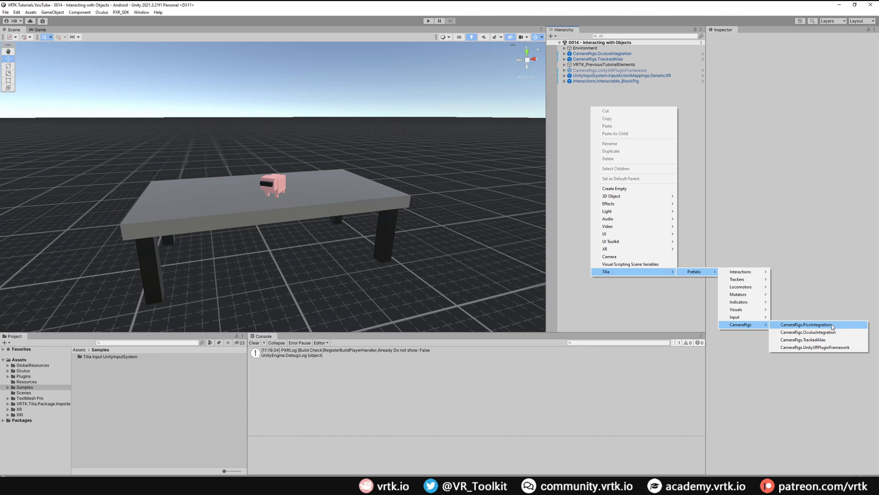
Add the Tilia CameraRigs.PicoIntegration prefab to the Hierarchy and select it.
click(807, 324)
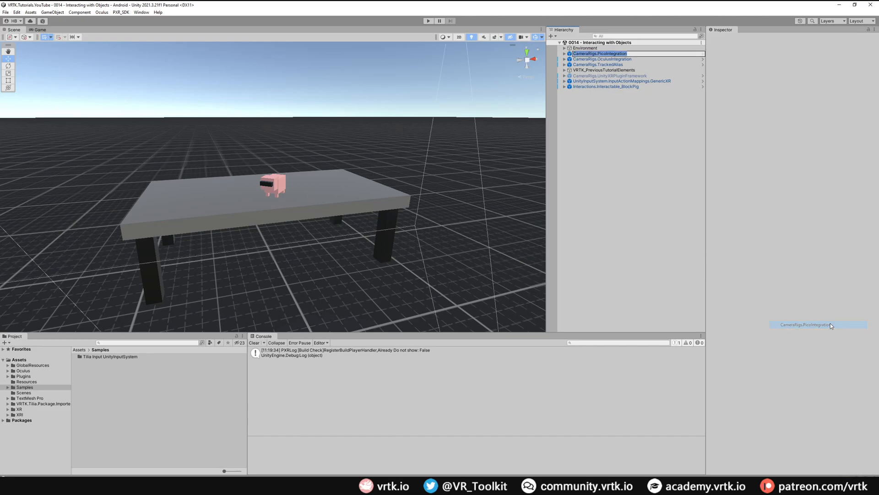
click(600, 53)
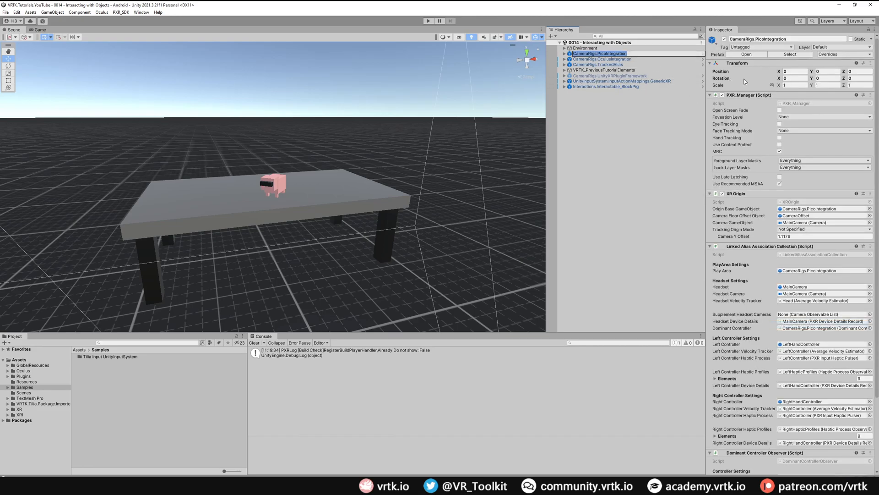
mouse_move(735, 137)
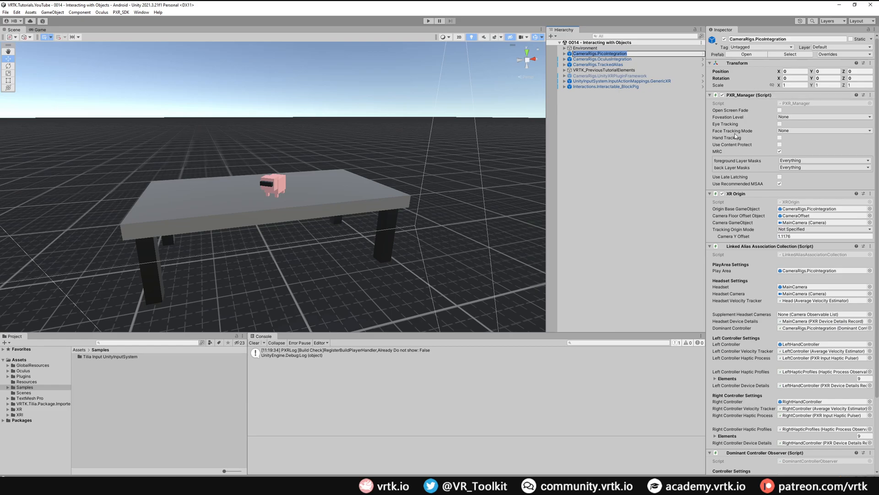
mouse_move(740, 138)
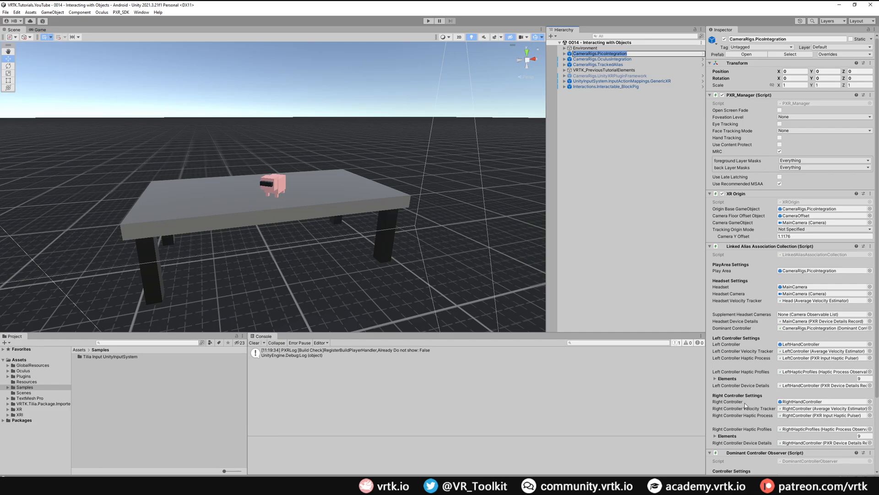
mouse_move(638, 215)
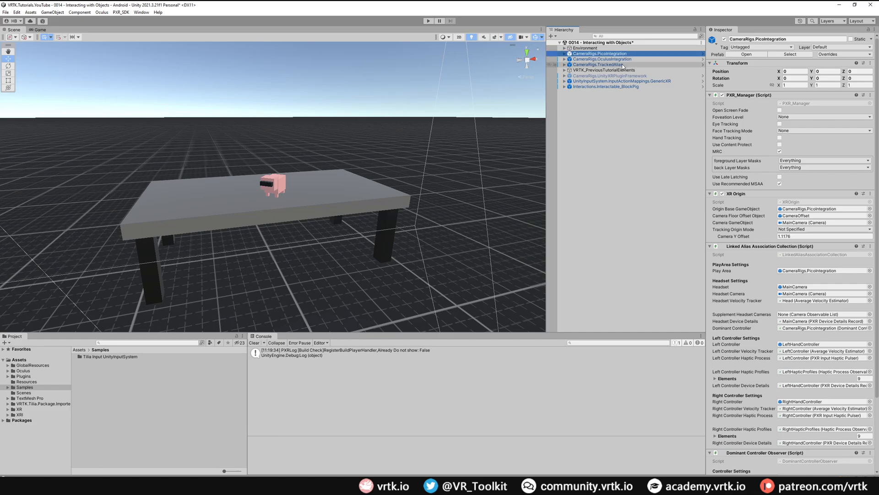
Set CameraRigs.PicoIntegration as Element 2 of TrackedAlias's Camera Rigs Elements.
click(601, 64)
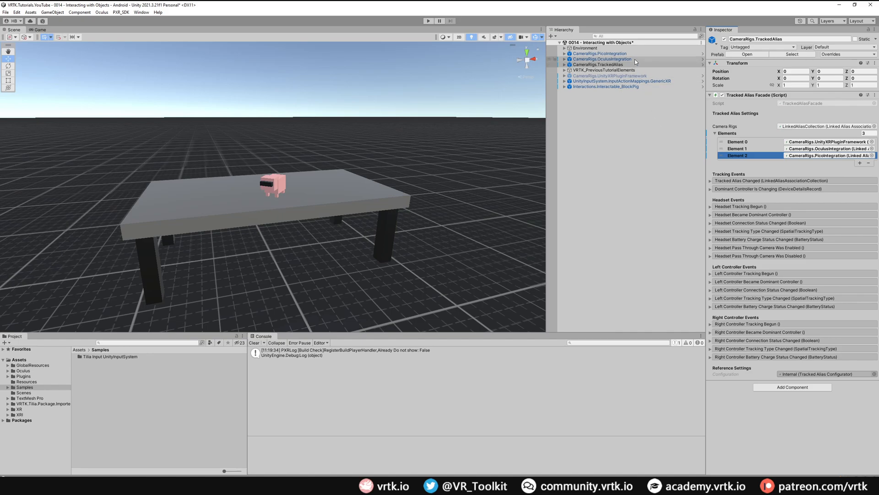
click(602, 59)
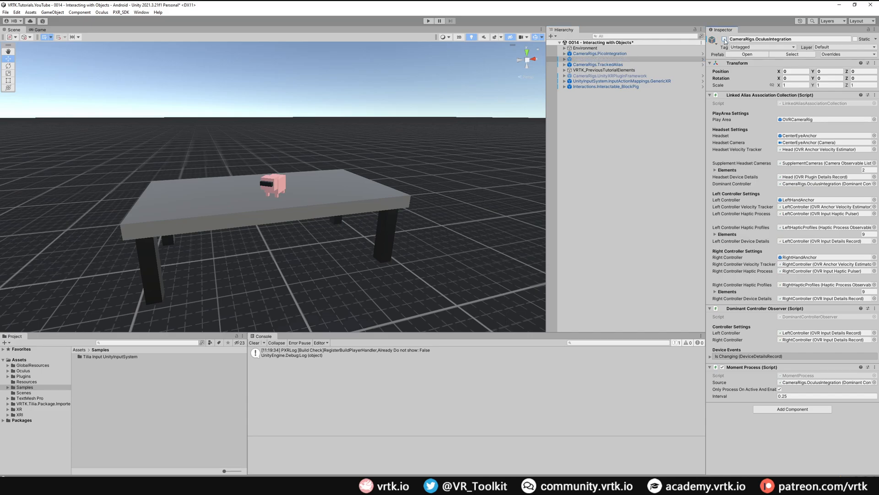
Untick CameraRigs.OculusIntegration's active checkbox, then reselect CameraRigs.PicoIntegration.
click(600, 53)
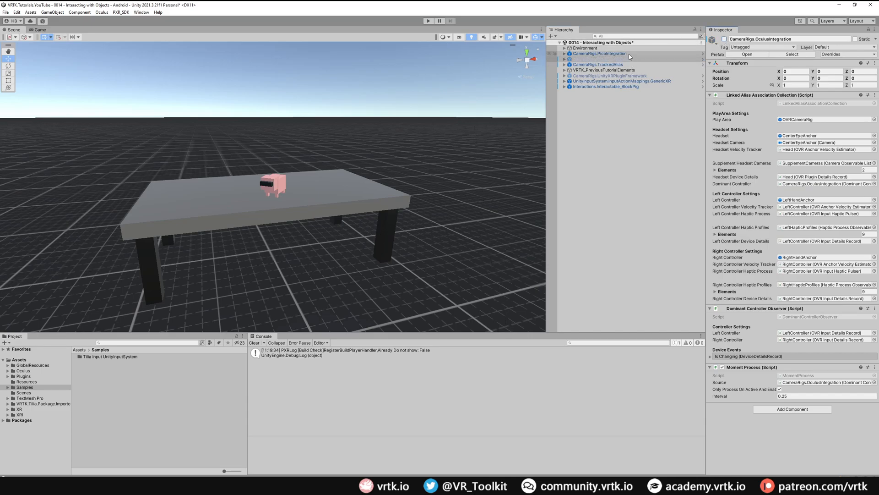
click(600, 53)
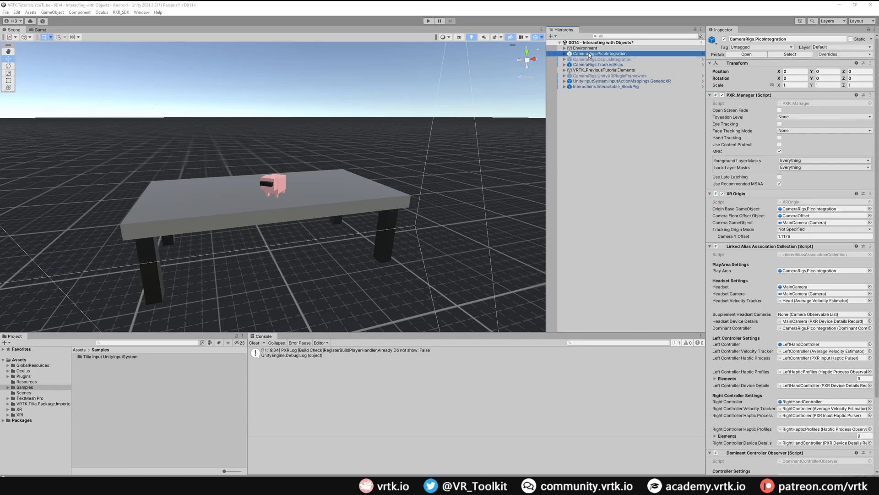
Drag PICO Integration's LeftControllerModel and RightControllerModel prefabs onto the Pico rig's hand controllers.
click(565, 53)
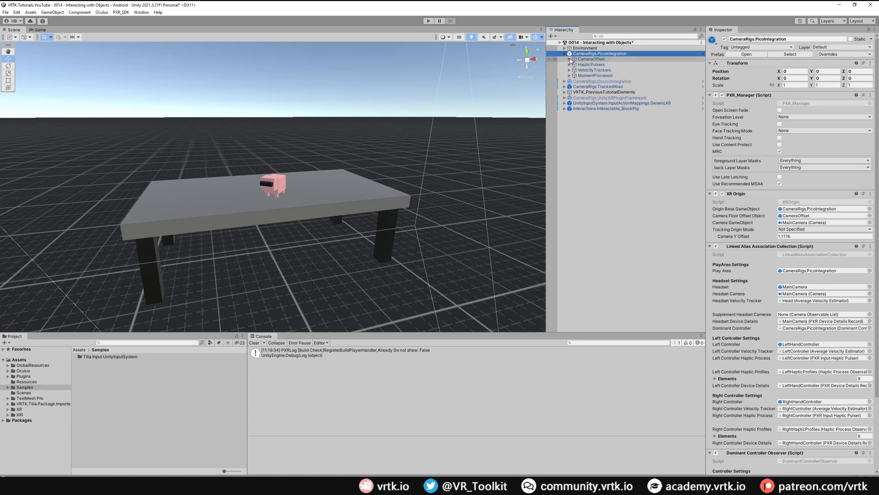
click(570, 59)
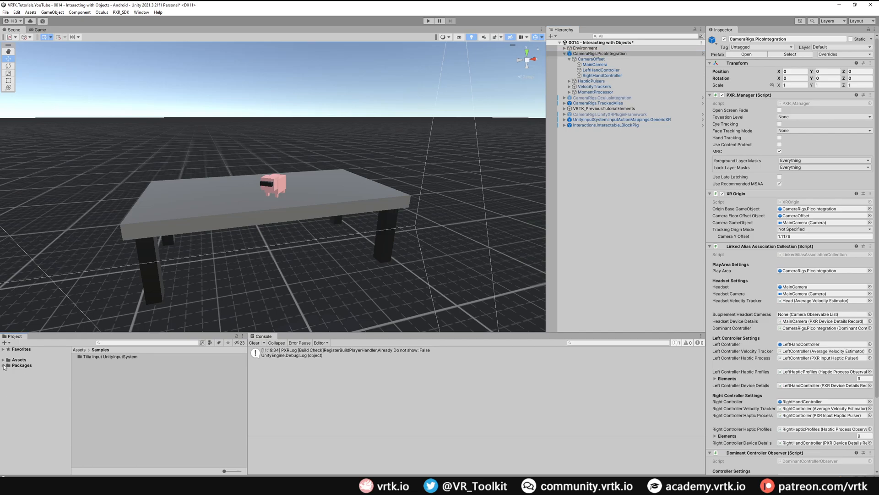
click(3, 365)
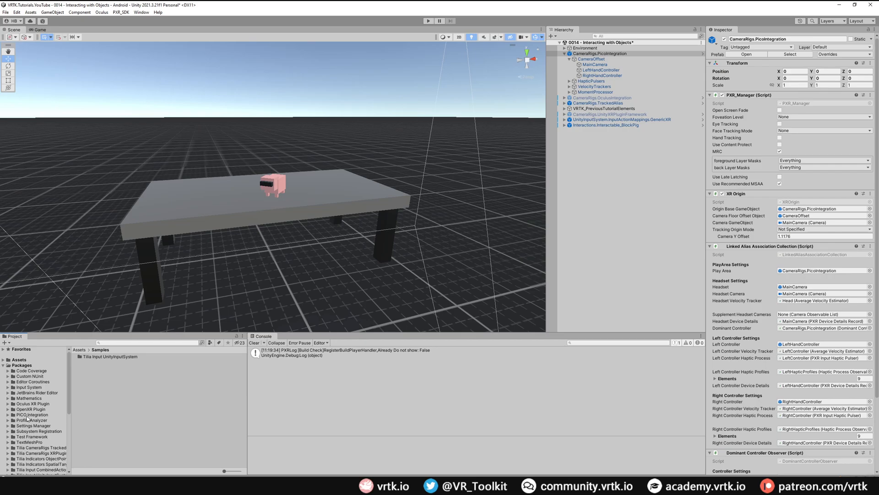
click(4, 414)
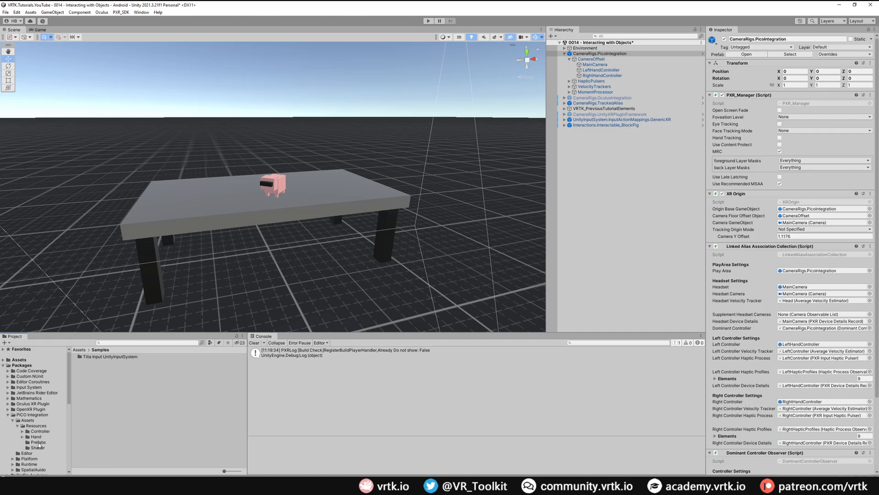
click(38, 442)
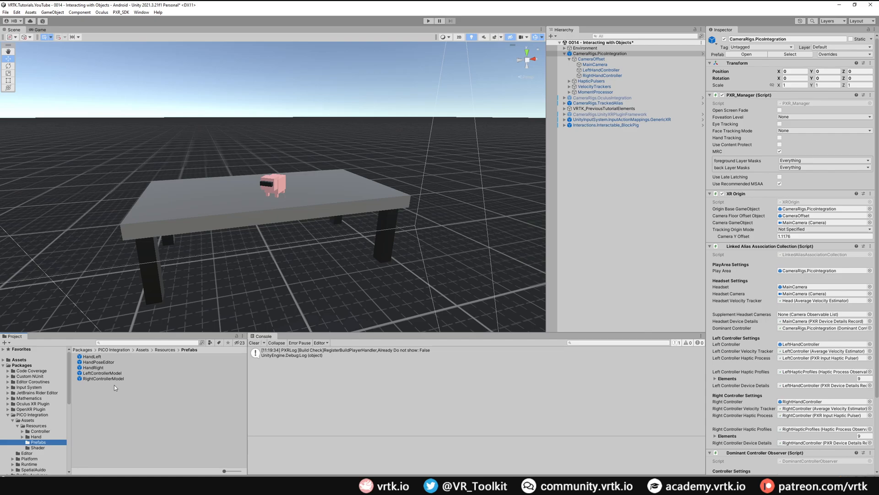
mouse_move(115, 387)
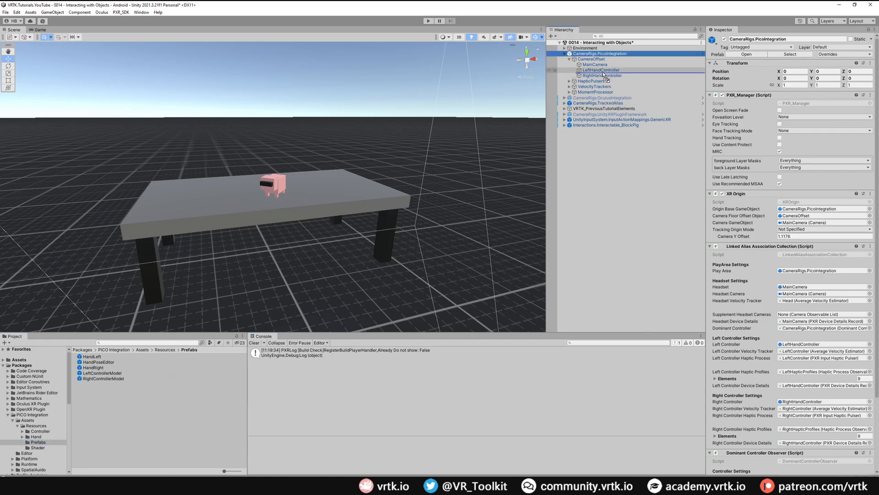
click(605, 75)
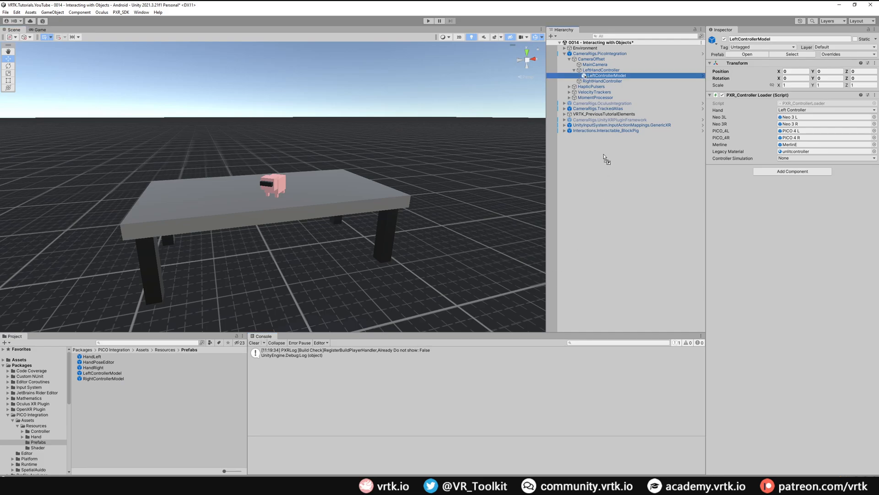
click(606, 87)
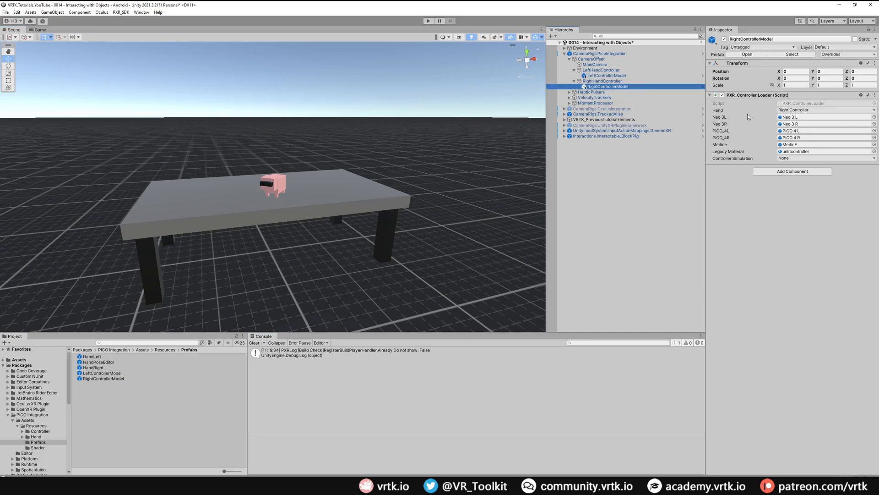
mouse_move(739, 124)
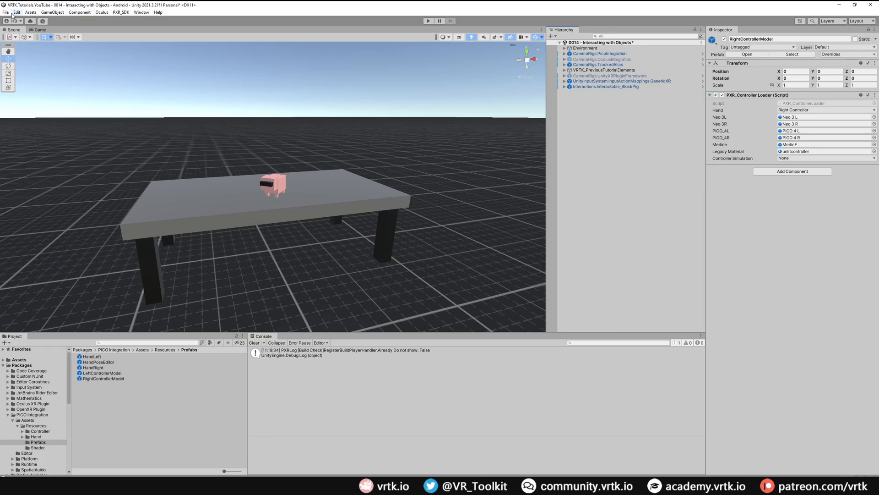
Swap Oculus for PICO in XR Plug-in Management's Android tab and show PICO settings.
click(17, 12)
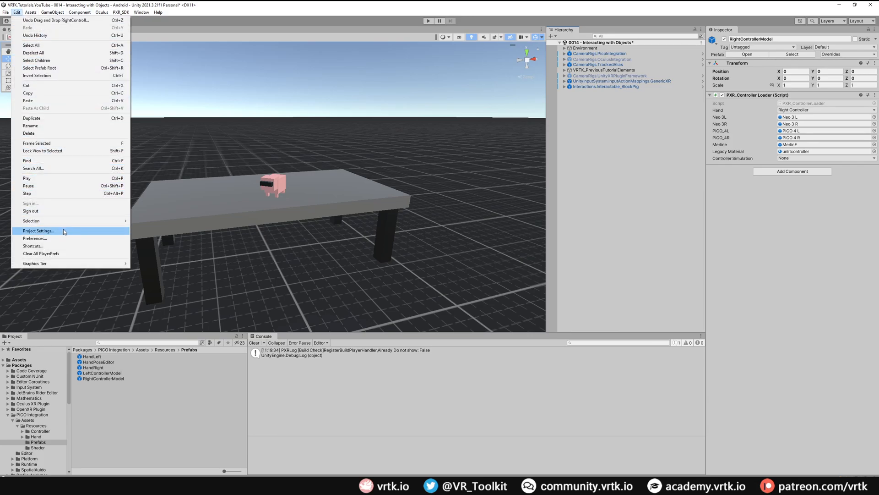
mouse_move(100, 234)
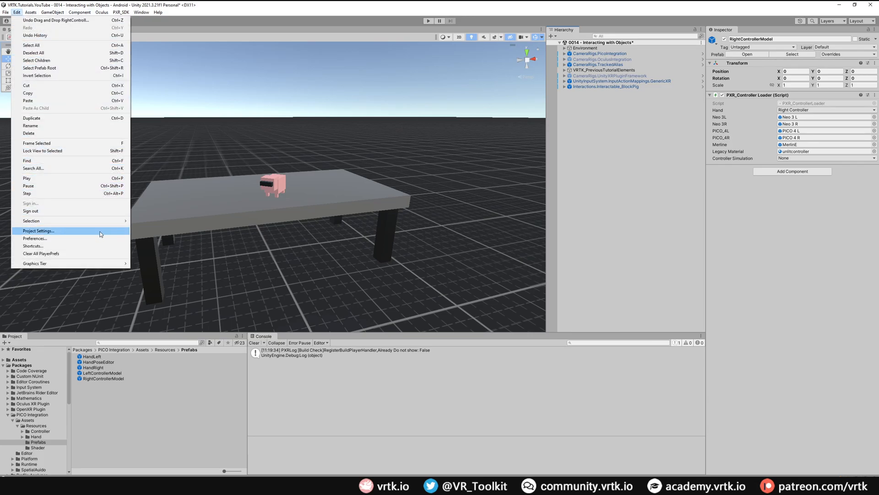
click(37, 231)
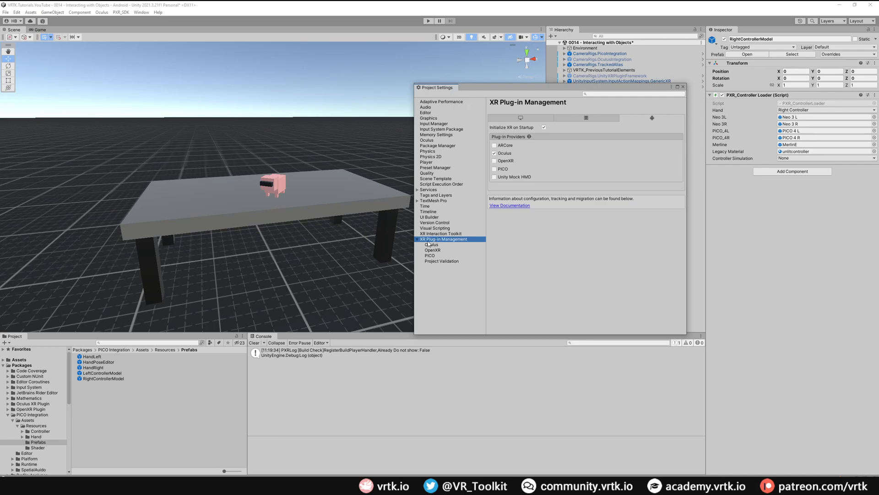
click(494, 153)
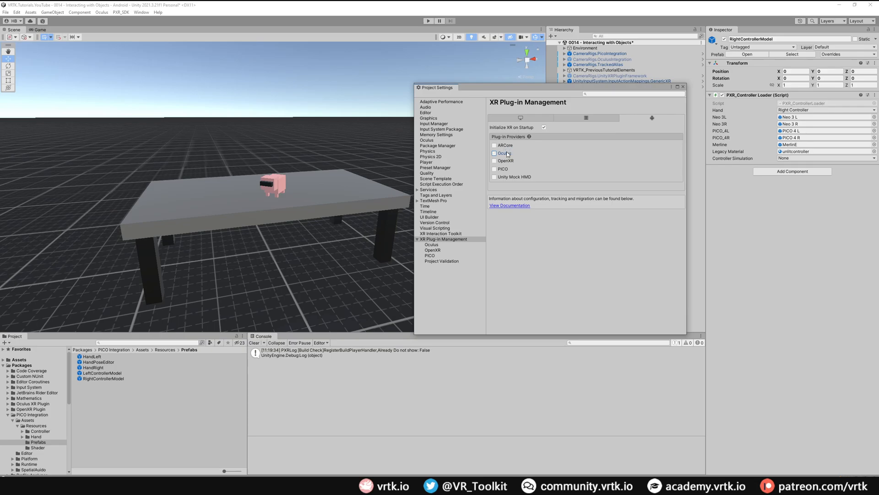
click(494, 169)
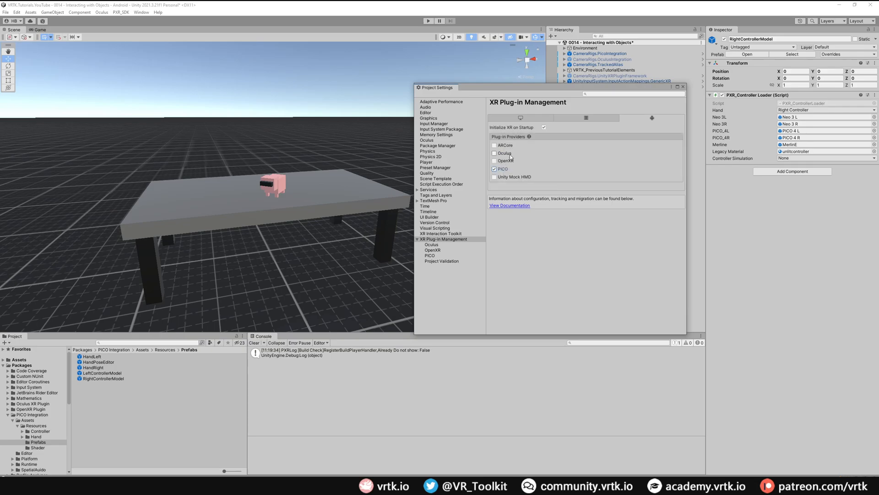
click(495, 168)
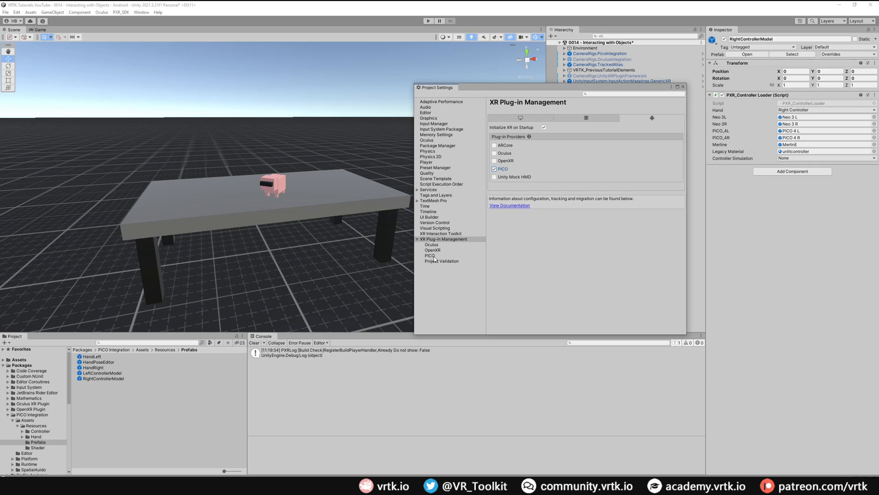
click(430, 255)
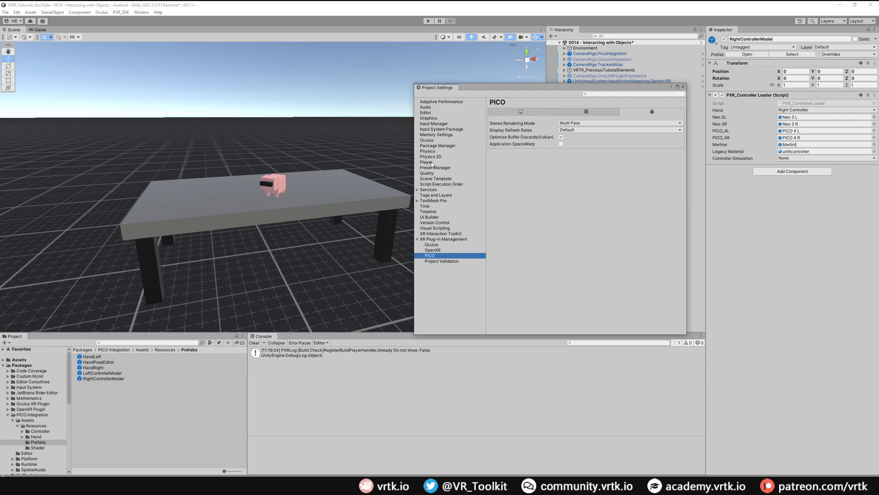
Scroll Android Player Other Settings to Identification and Configuration (Android 10.0, IL2CPP, ARM64).
click(426, 162)
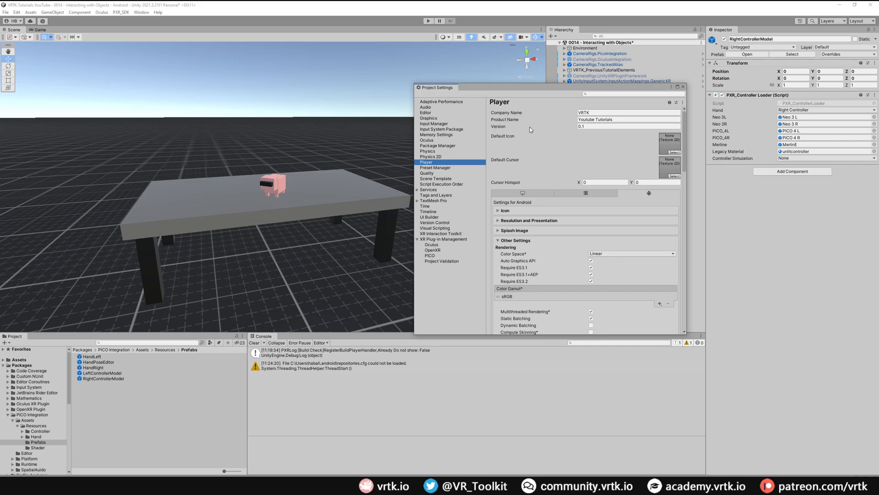
scroll(down, 3)
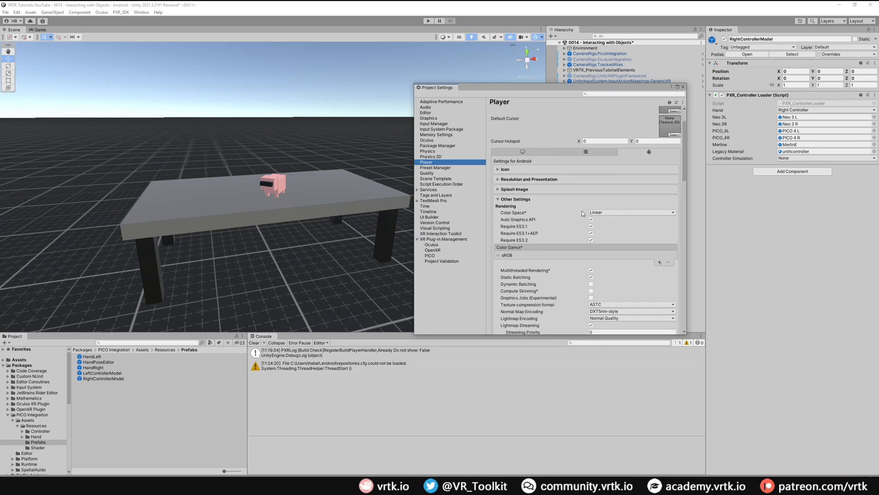
mouse_move(565, 221)
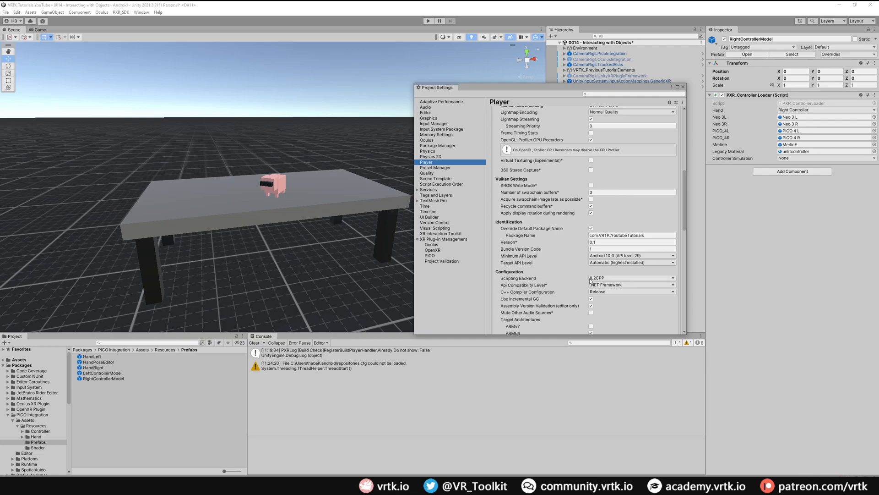
scroll(down, 3)
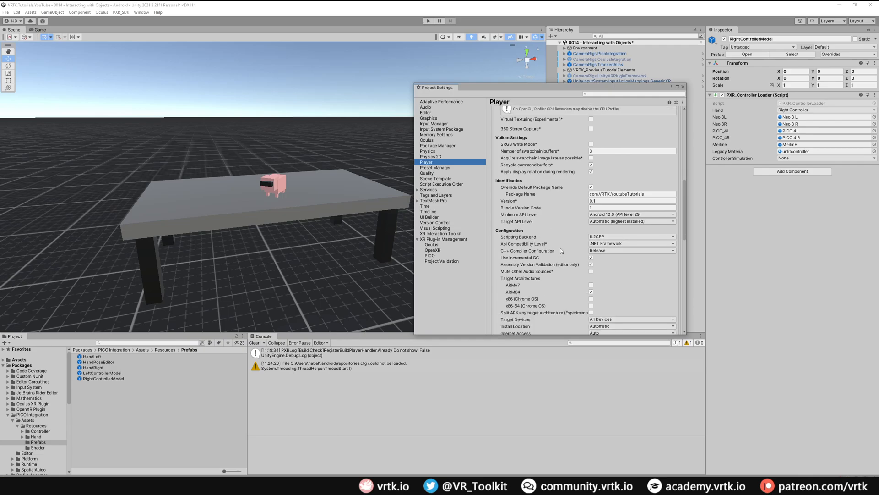
mouse_move(512, 292)
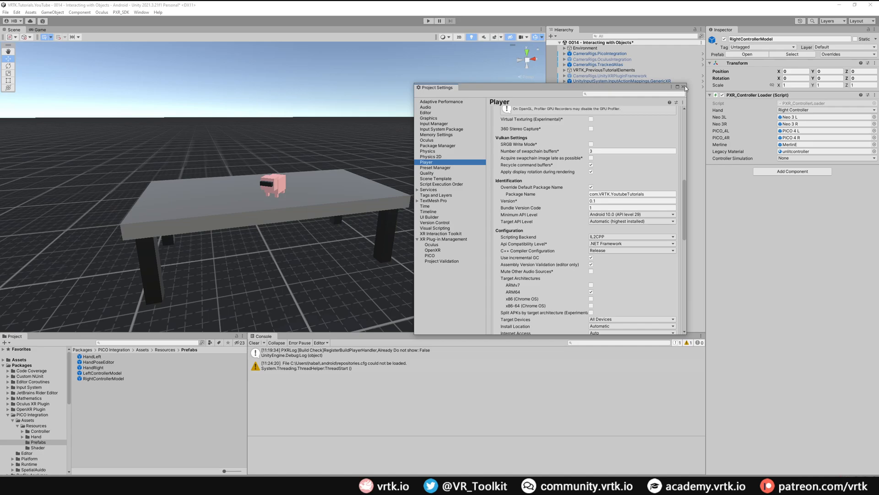
Close Project Settings and pick the connected Pico headset as Run Device in Build Settings.
click(5, 12)
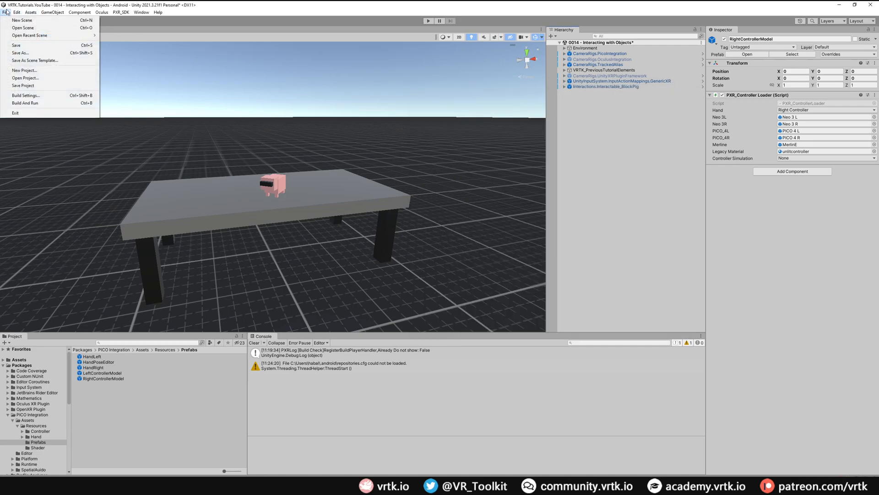
click(25, 96)
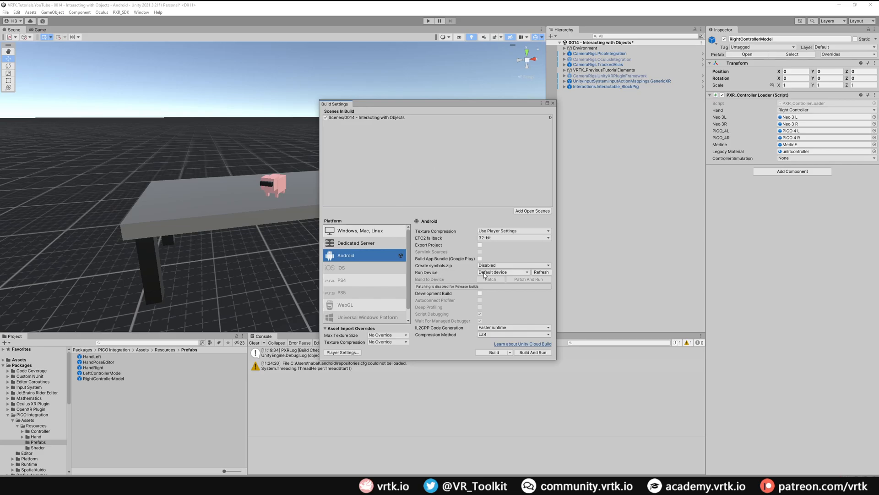
click(502, 272)
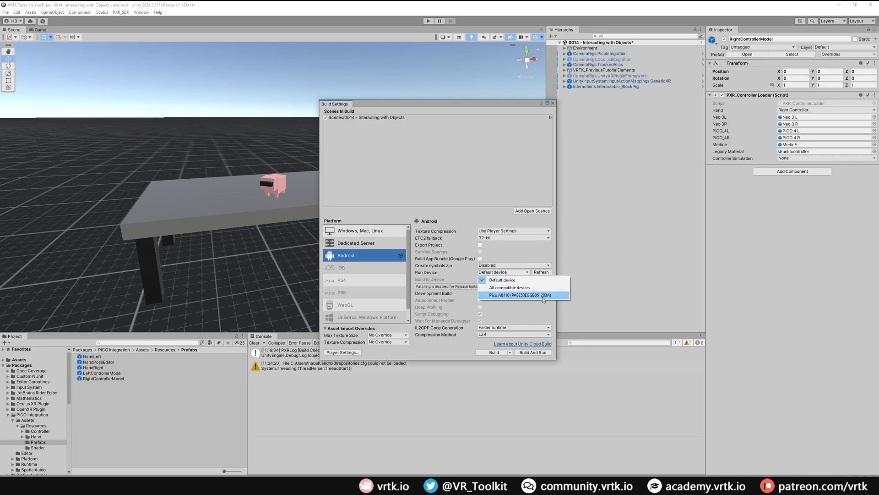
mouse_move(556, 300)
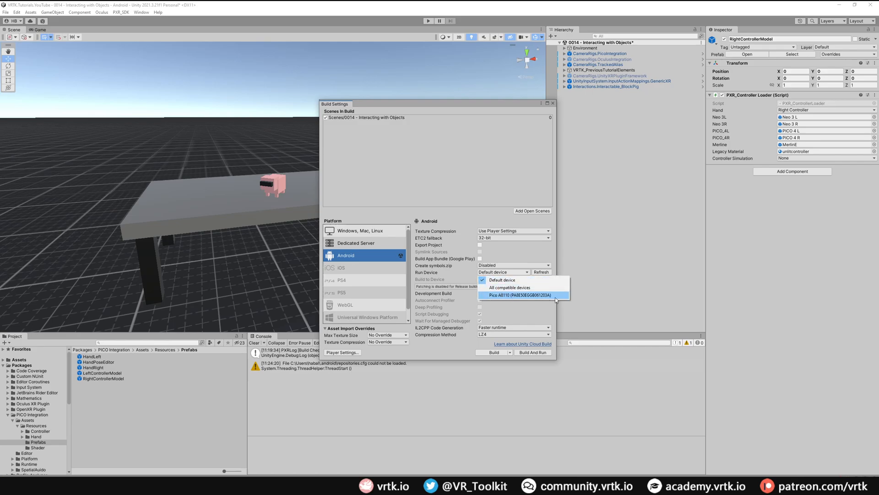
click(520, 295)
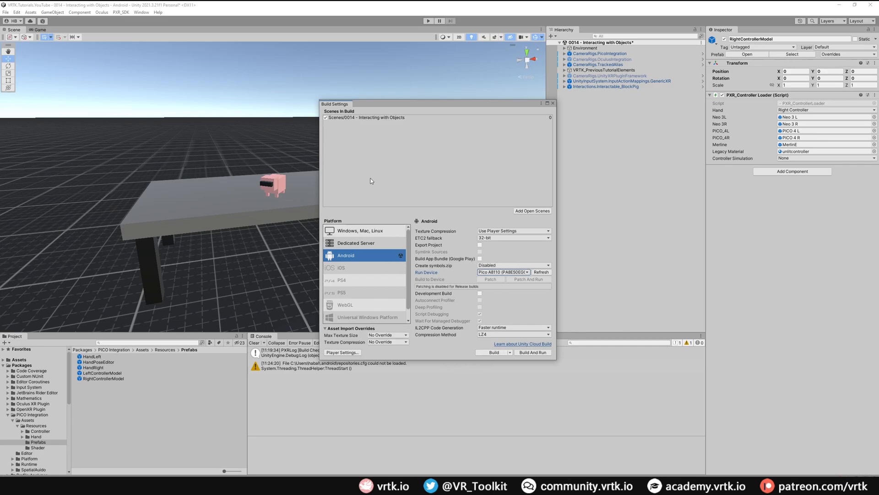
mouse_move(370, 365)
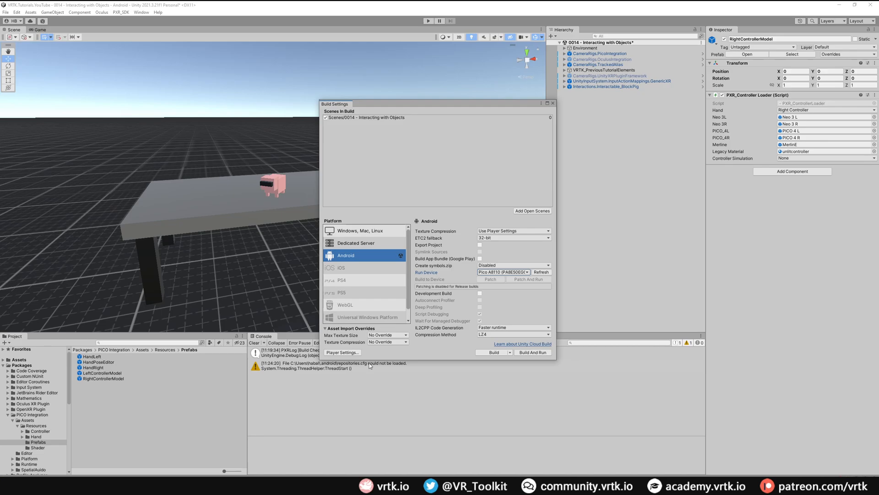
Start Build And Run, save the APK in the default location, and ignore the entitlement check.
click(531, 352)
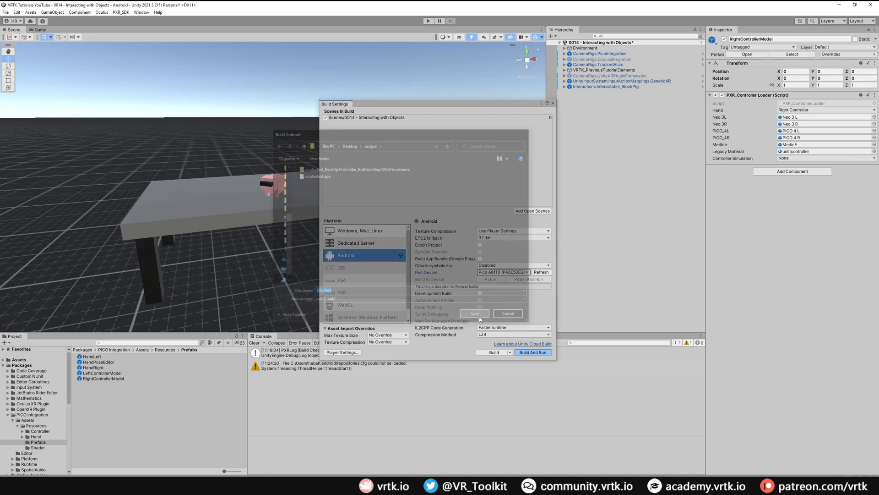
click(474, 313)
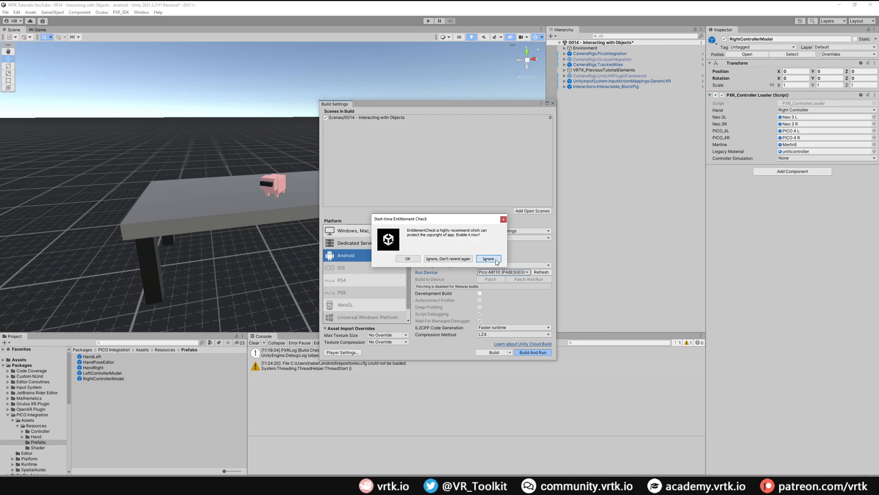
click(487, 259)
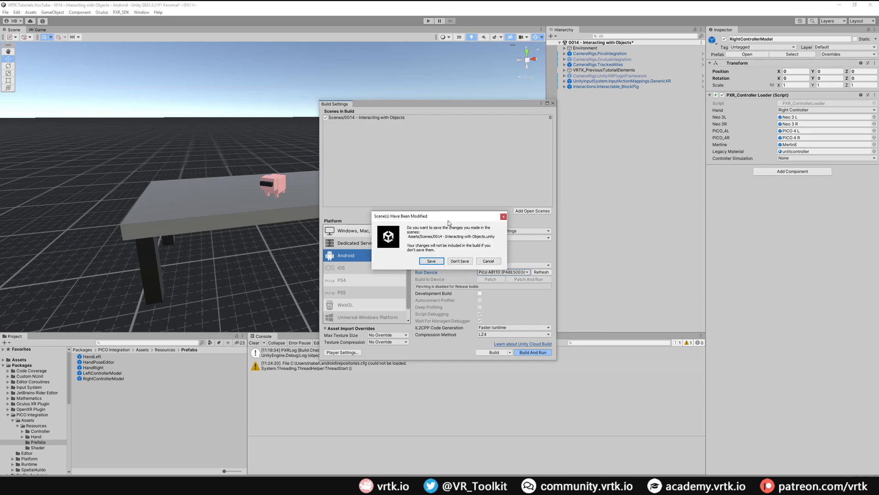
mouse_move(408, 265)
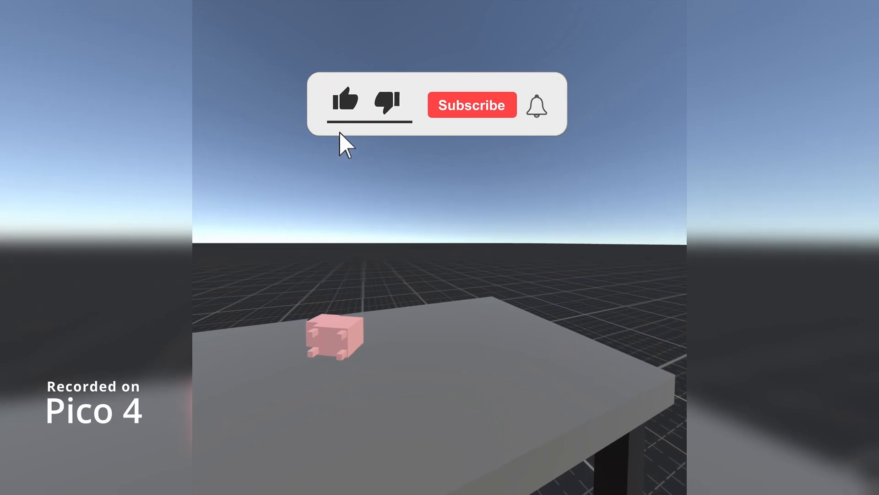
View the running app on the Pico 4, showing the pink pig on the grey table.
click(472, 105)
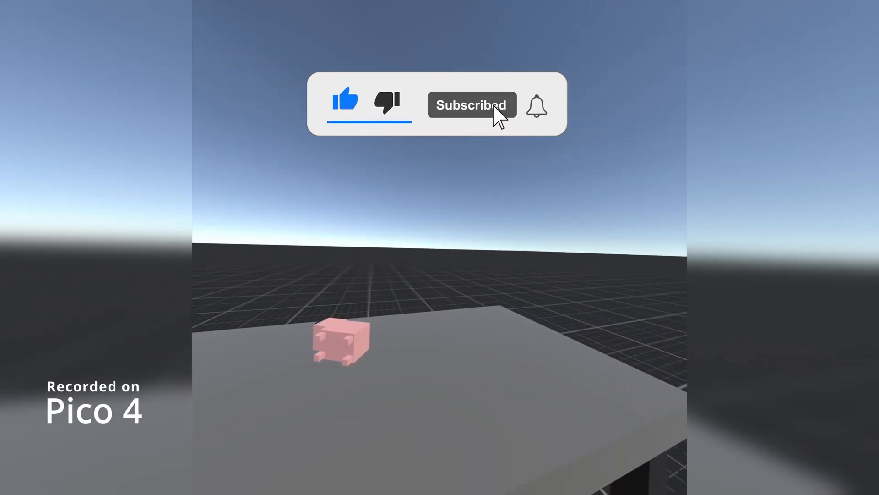